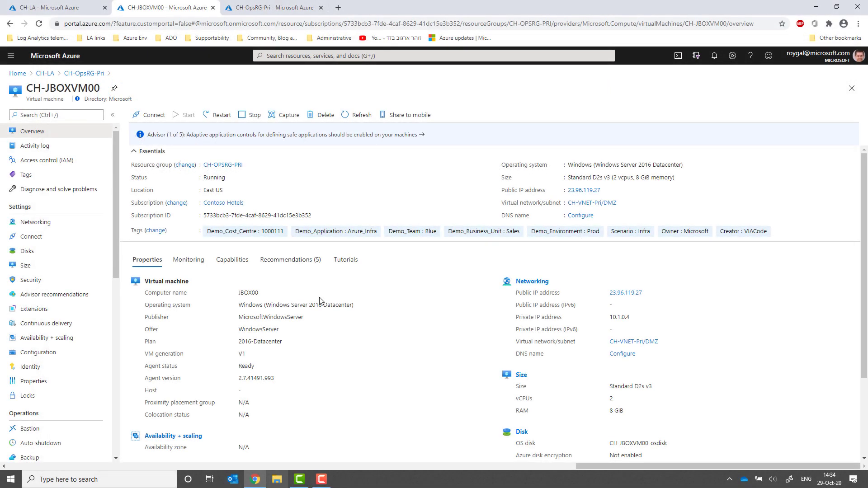
Open the Logs example queries for the CH-JBOXVM00 virtual machine
scroll(down, 3)
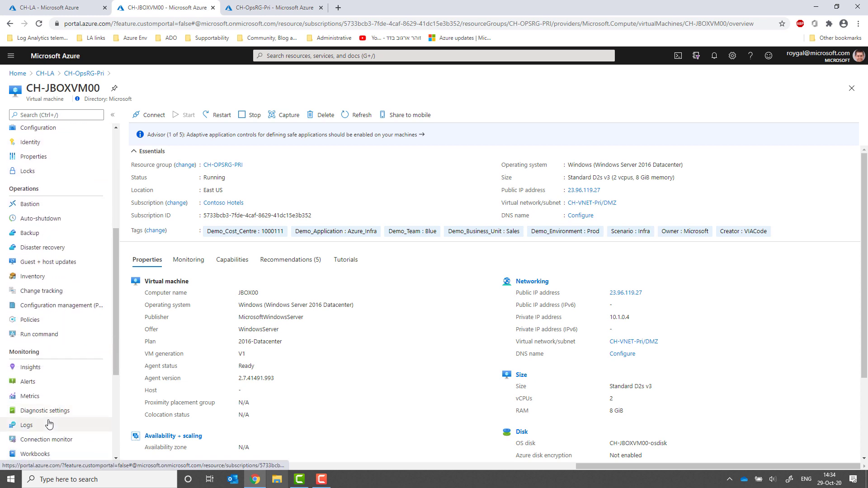
click(25, 424)
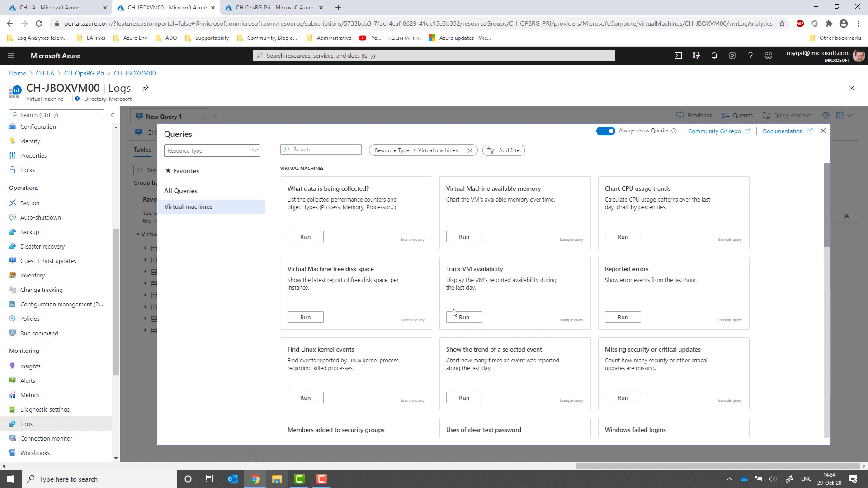
mouse_move(464, 317)
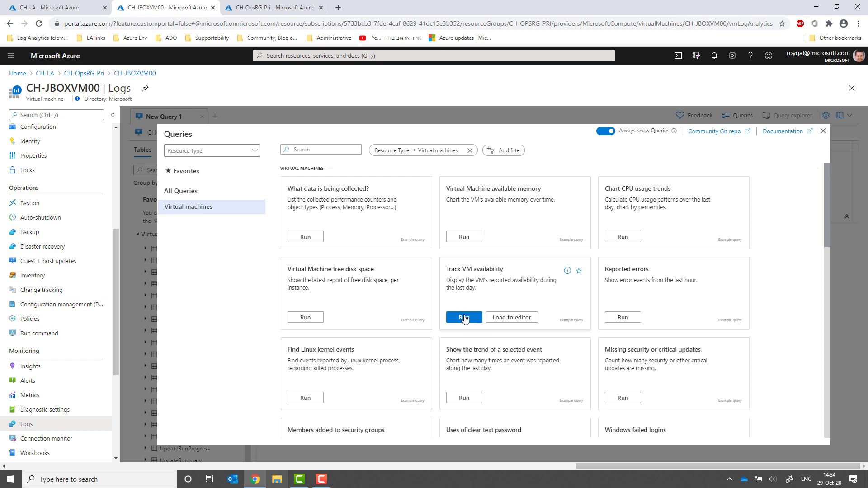
mouse_move(464, 317)
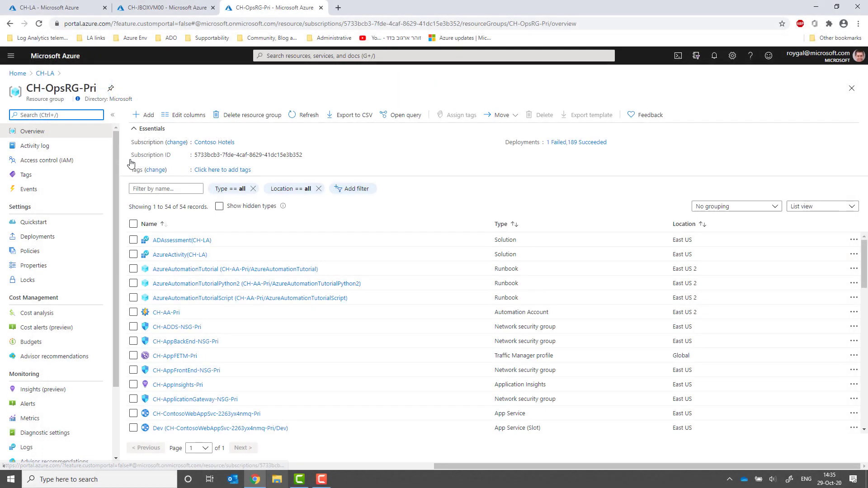
Run the Track VM availability example query from CH-OpsRG-Pri's Logs
scroll(down, 3)
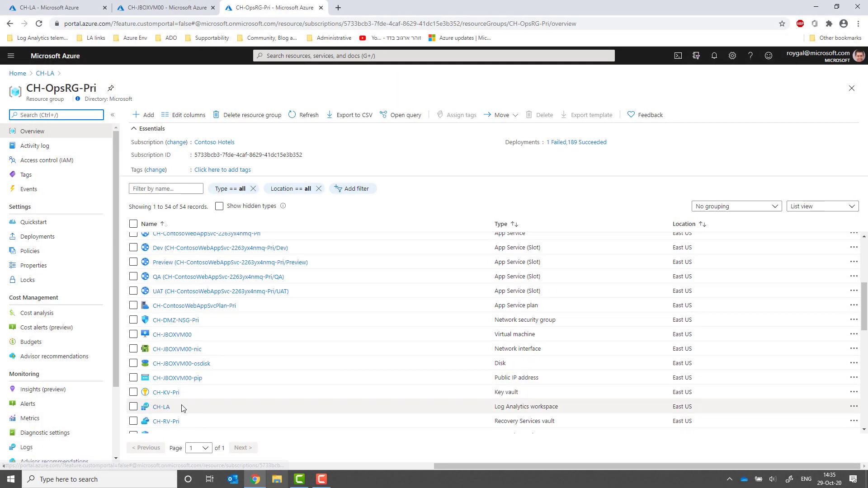
scroll(down, 3)
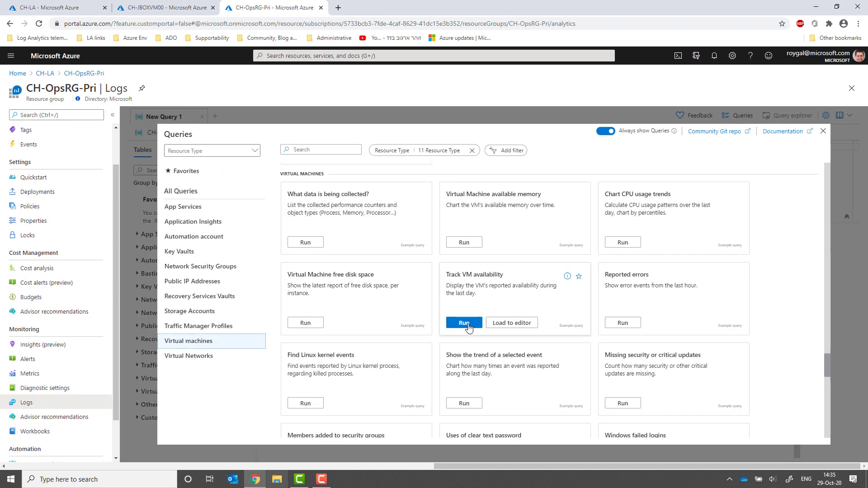
click(464, 323)
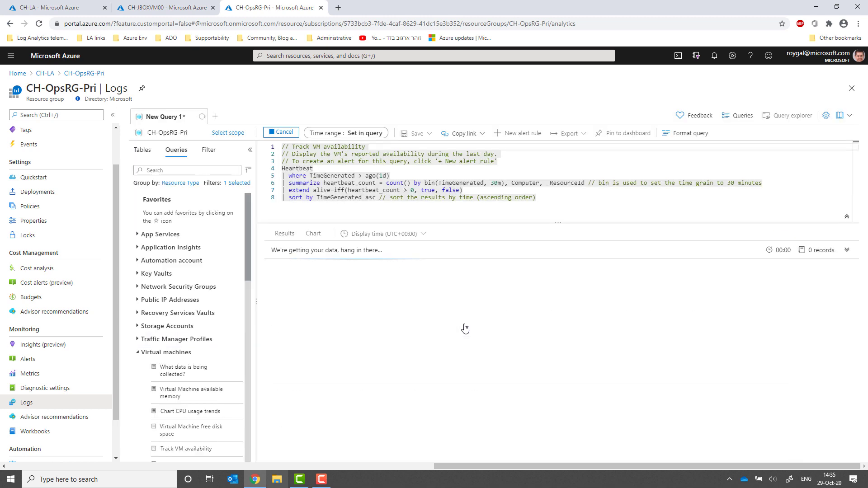
click(228, 132)
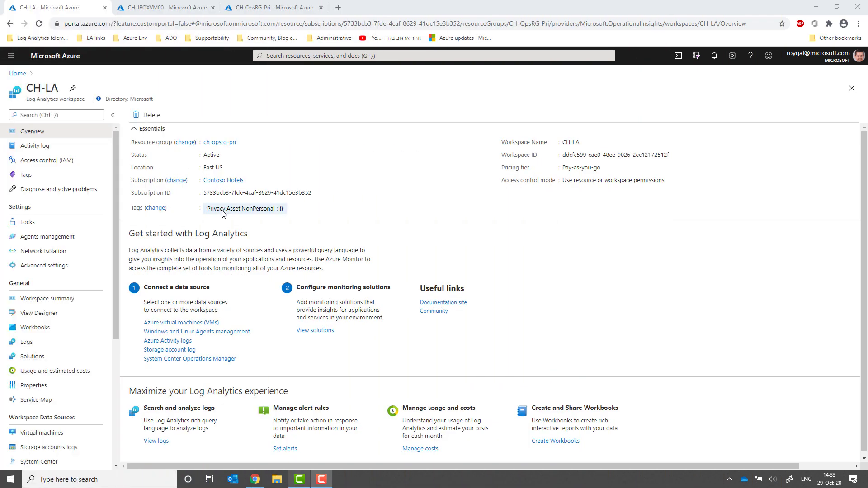
mouse_move(30, 356)
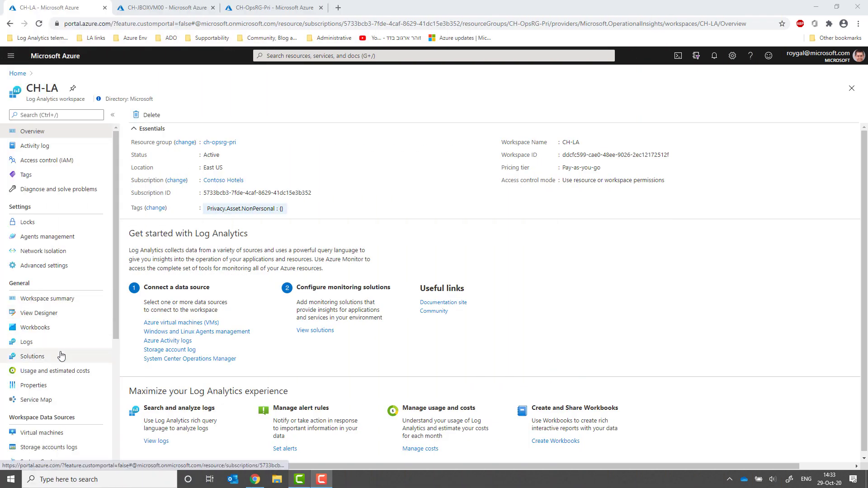
Open CH-LA's Logs and swap the Resource Type filter to Virtual machines
click(26, 342)
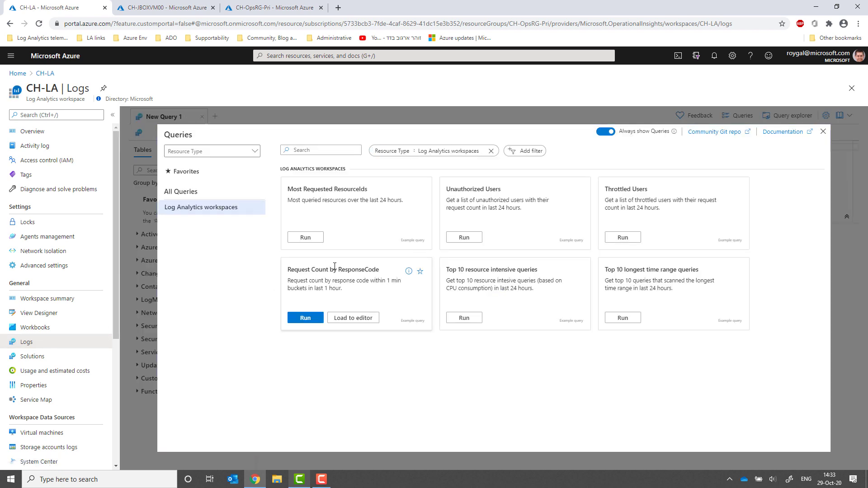
mouse_move(542, 249)
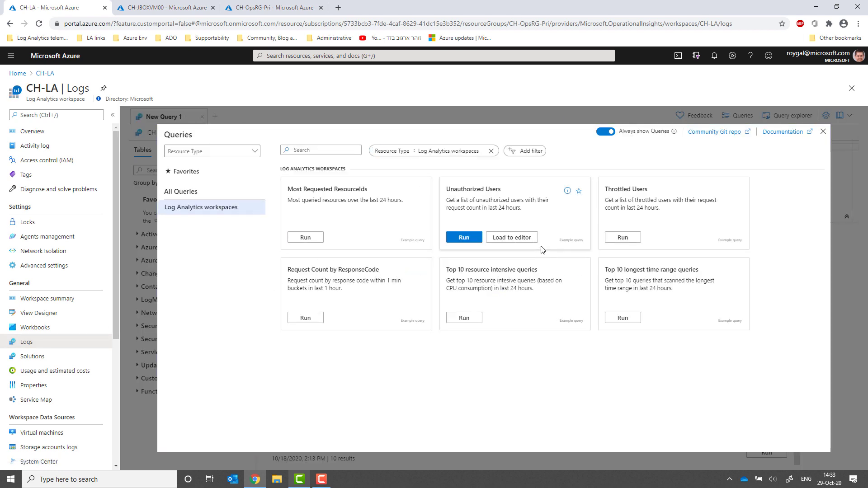
mouse_move(450, 198)
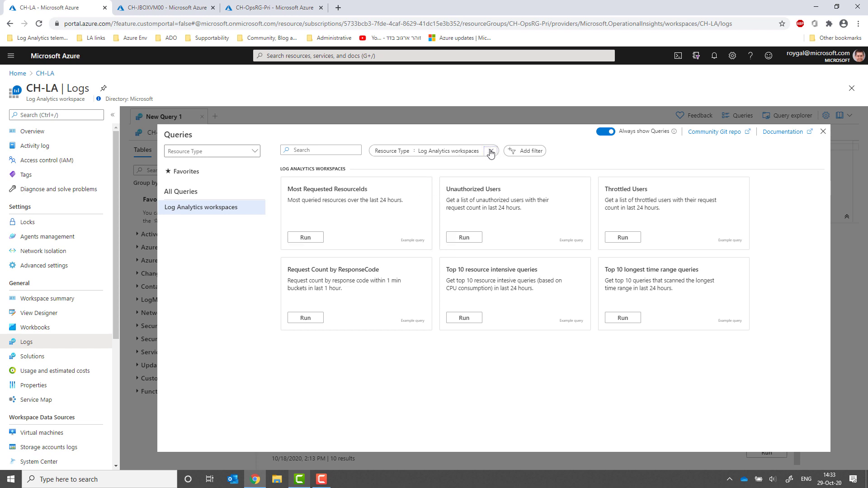
click(489, 153)
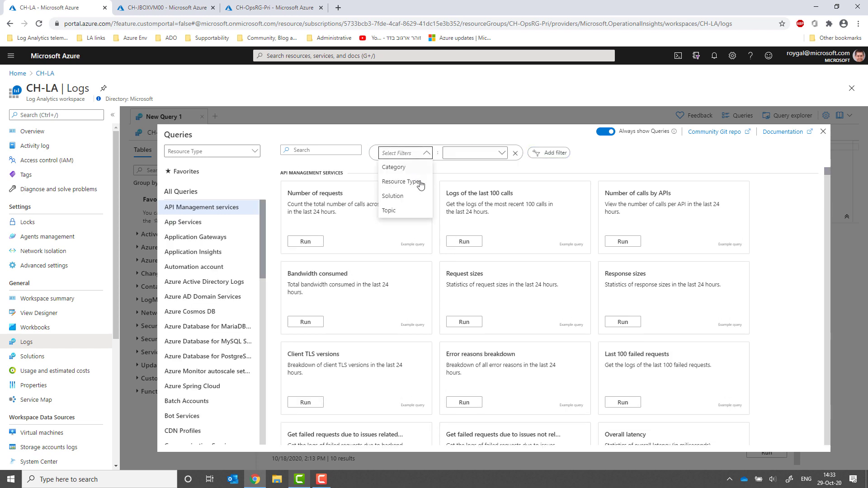
click(399, 182)
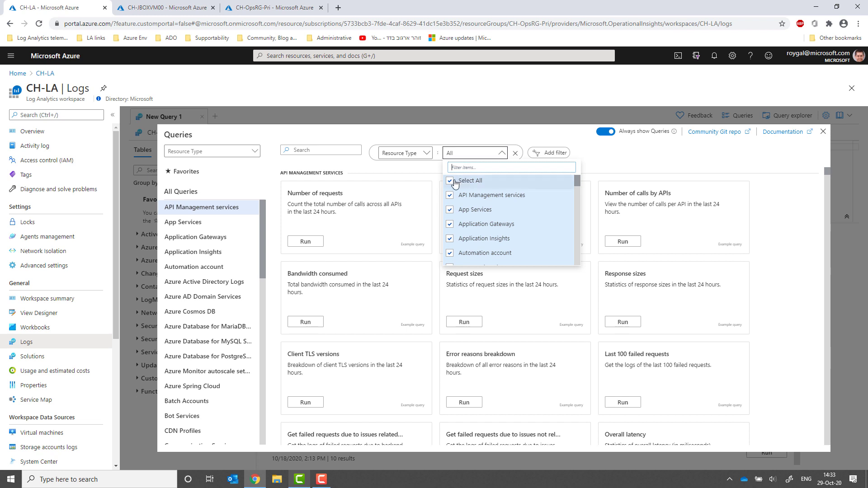
text(virtua)
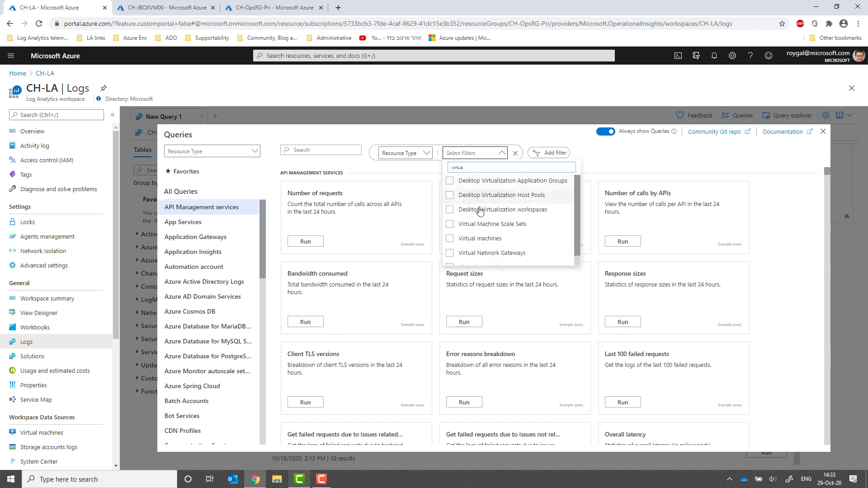
click(479, 238)
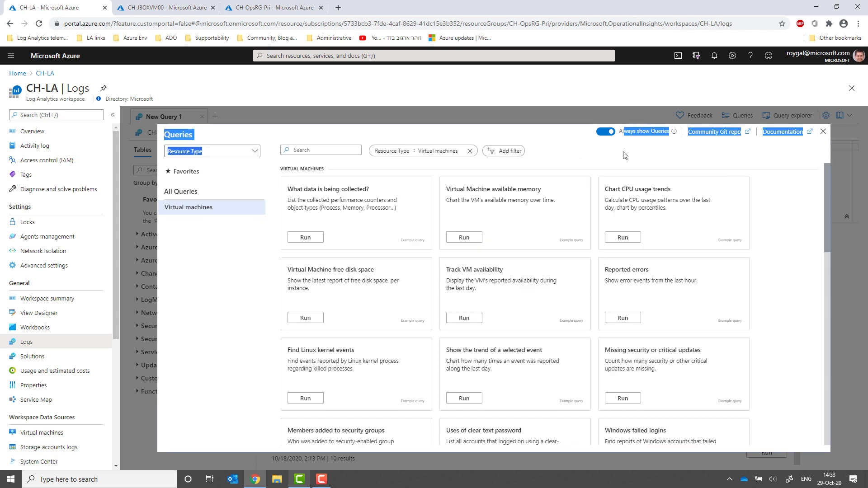
mouse_move(464, 318)
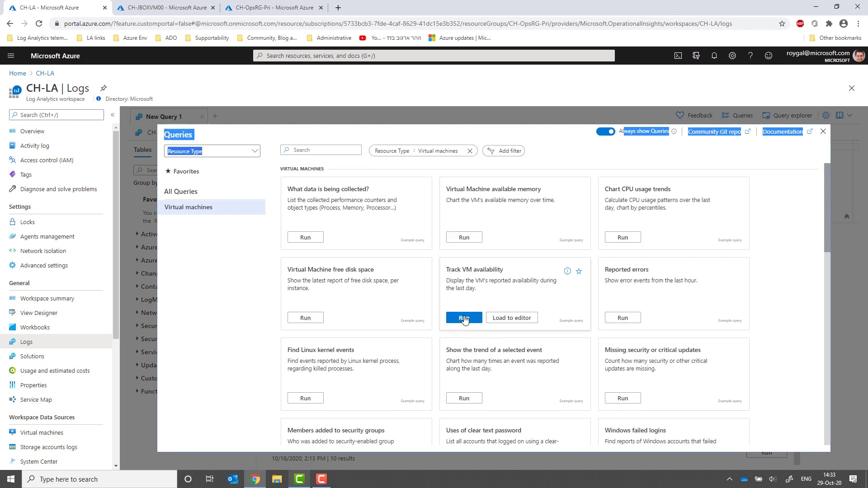
mouse_move(463, 317)
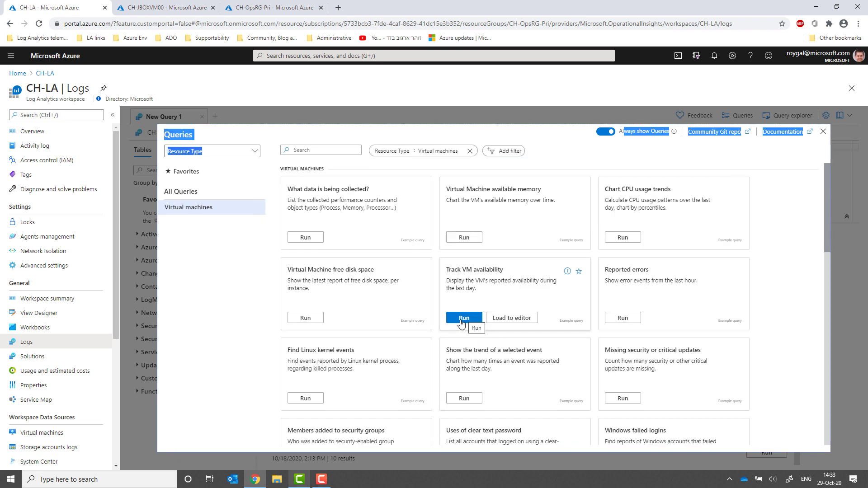
Run Track VM availability in CH-LA with 'summarize count() by Computer', yielding 71 rows
click(464, 317)
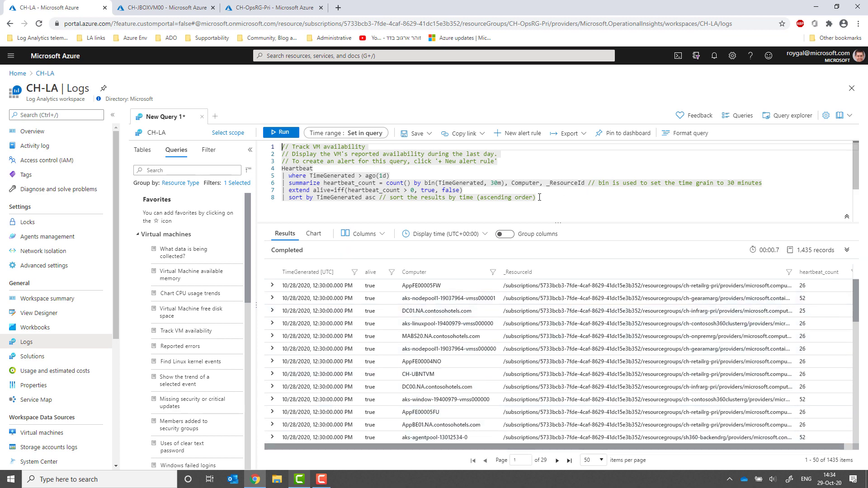
click(346, 133)
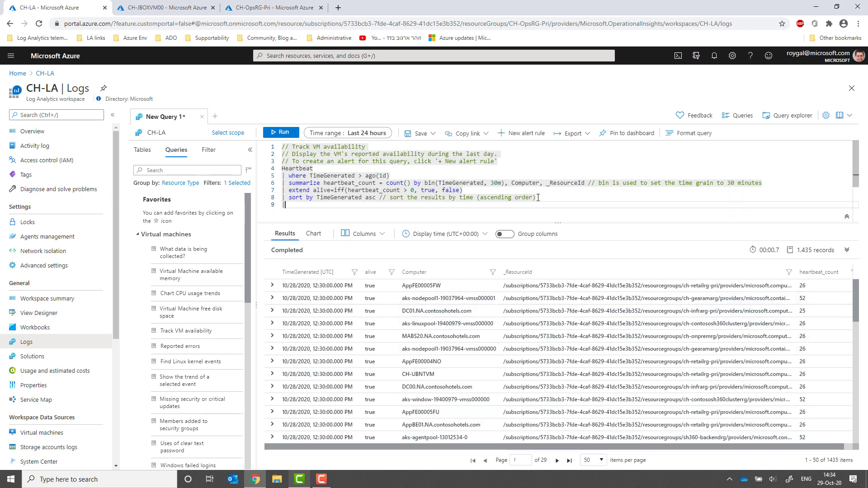
text(summarize count()
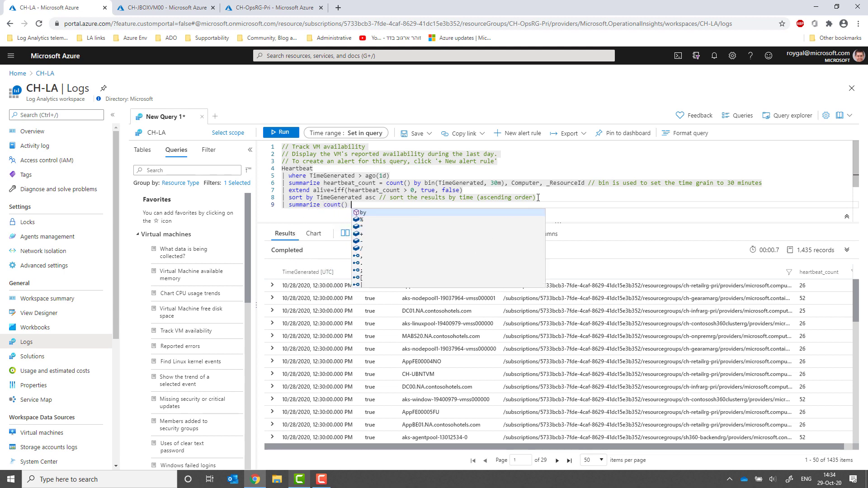
text(by Computer)
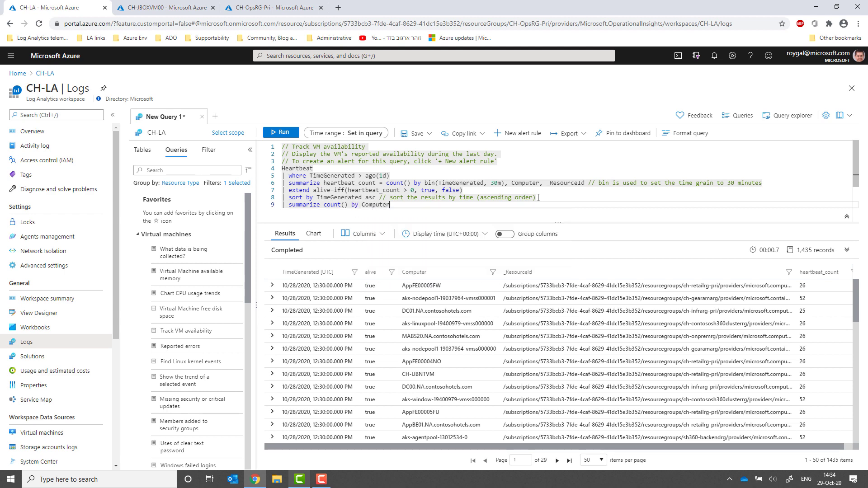
click(281, 133)
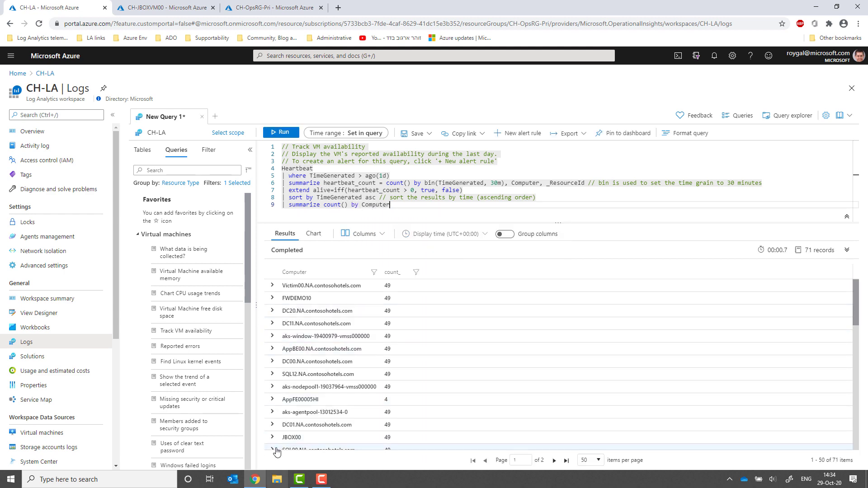
double_click(291, 437)
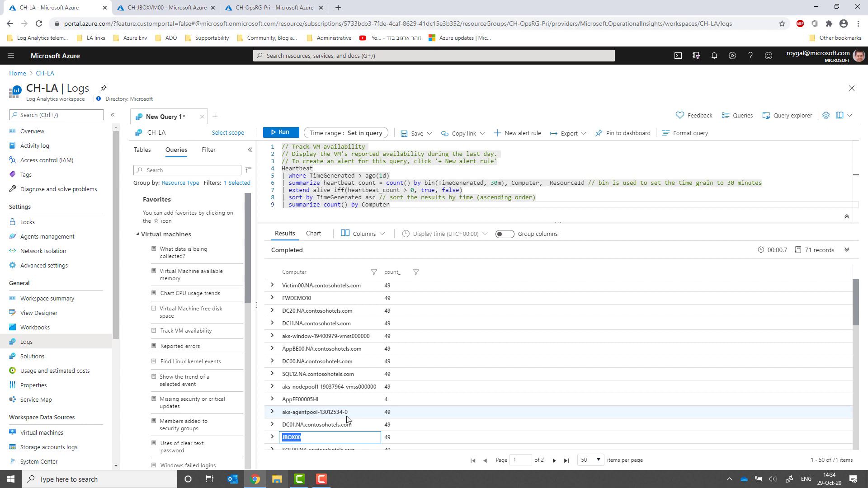
click(161, 7)
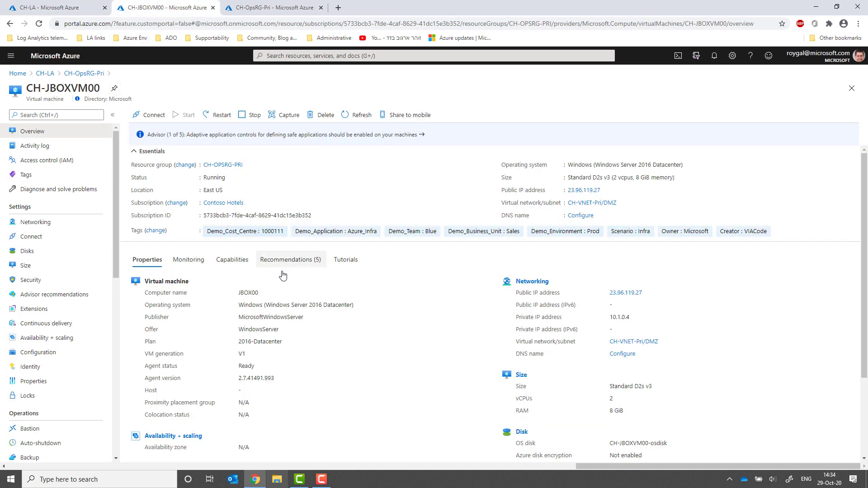
mouse_move(319, 301)
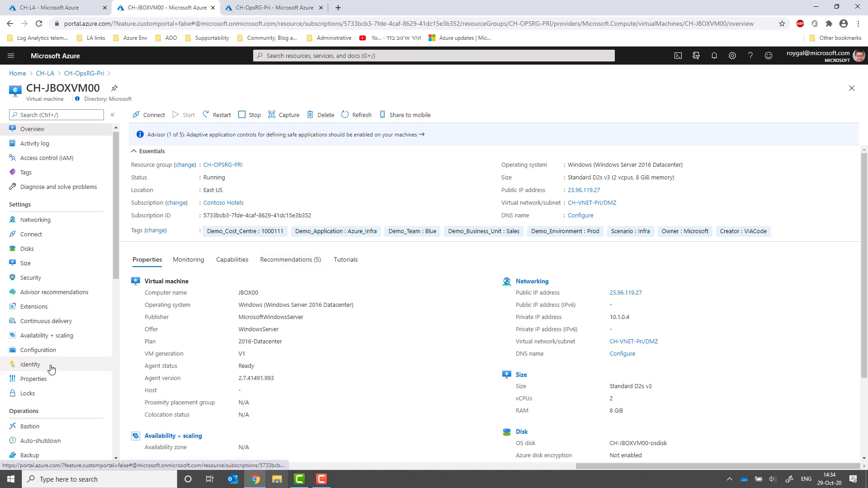
Run Track VM availability from CH-JBOXVM00's Logs, returning 49 heartbeat rows for JBOX00
scroll(down, 3)
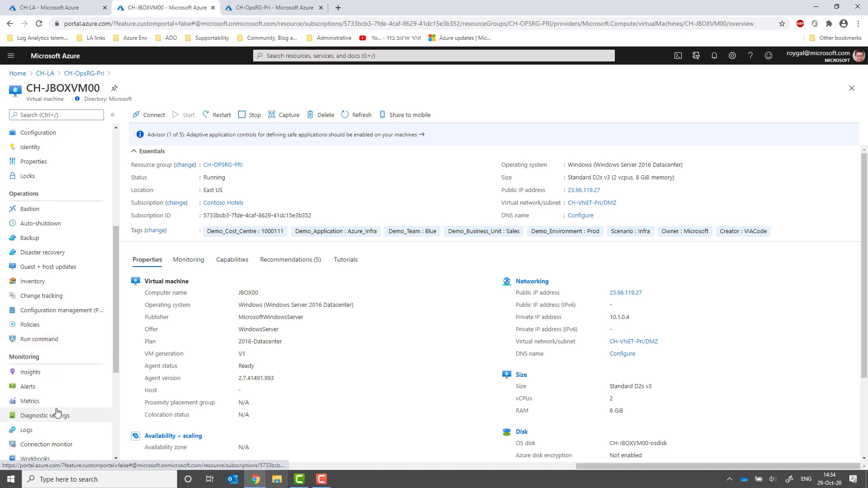
click(25, 425)
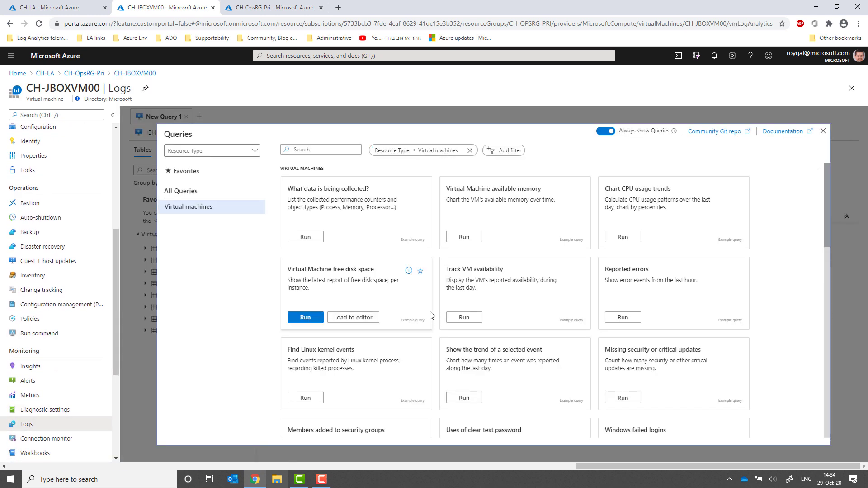
mouse_move(559, 309)
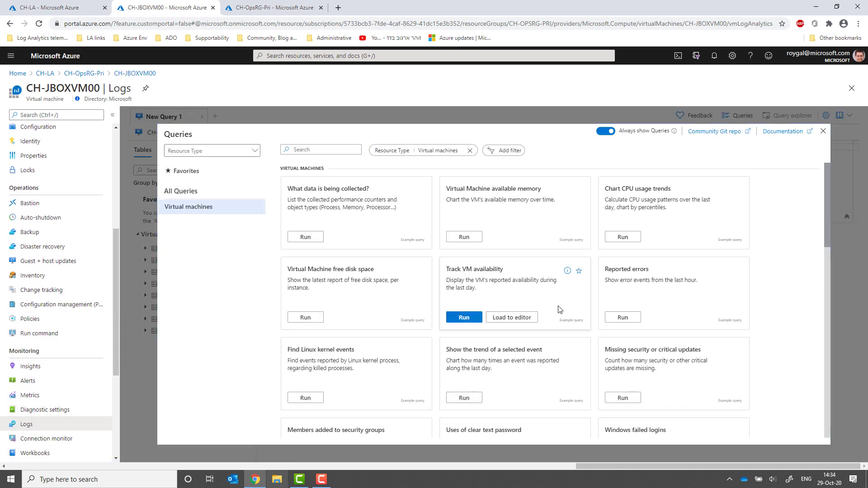
mouse_move(468, 225)
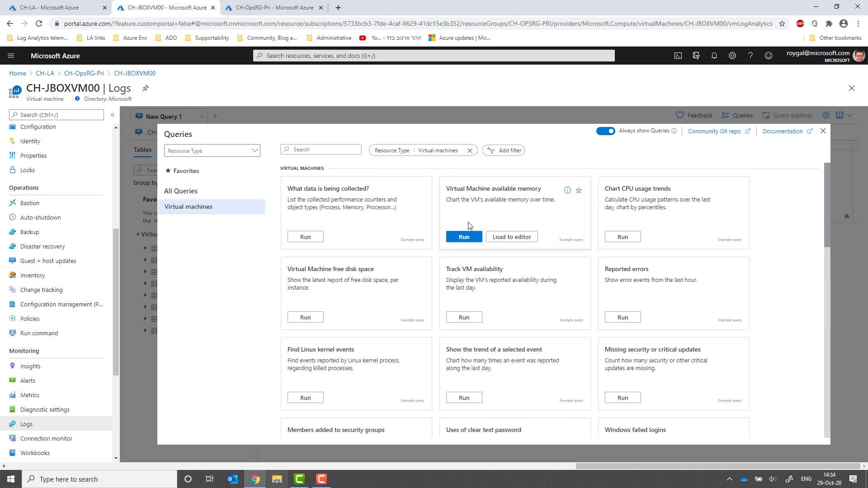
mouse_move(457, 277)
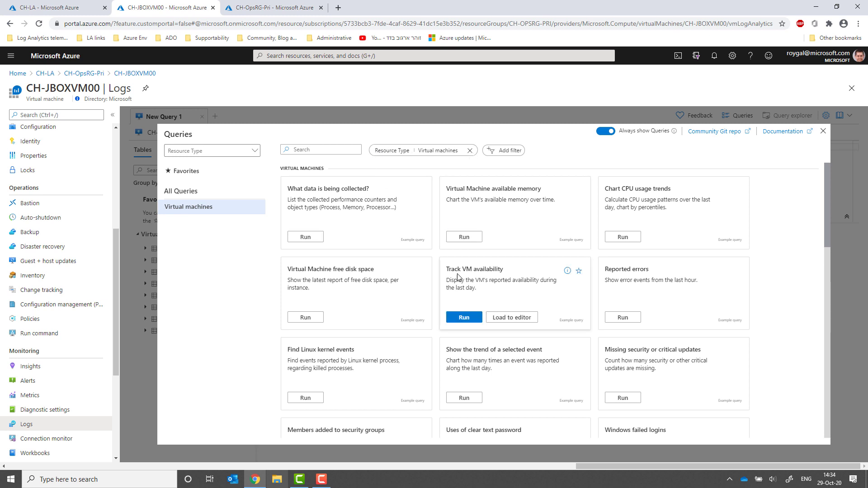
mouse_move(460, 281)
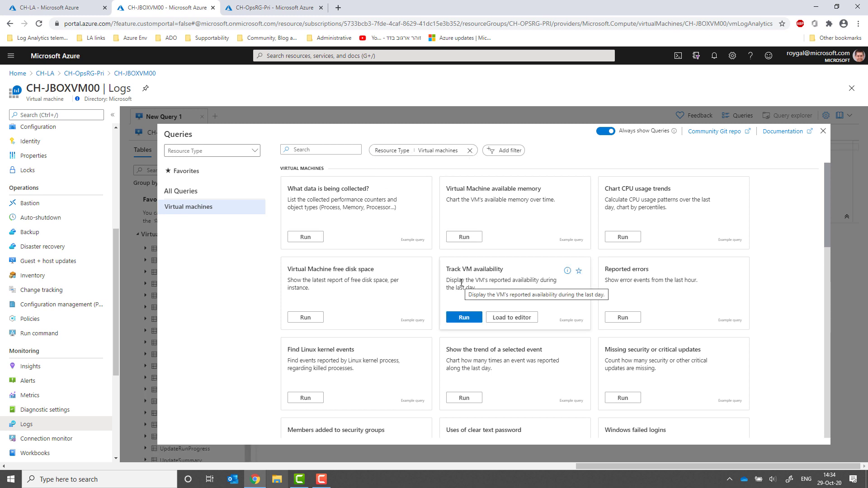
mouse_move(462, 271)
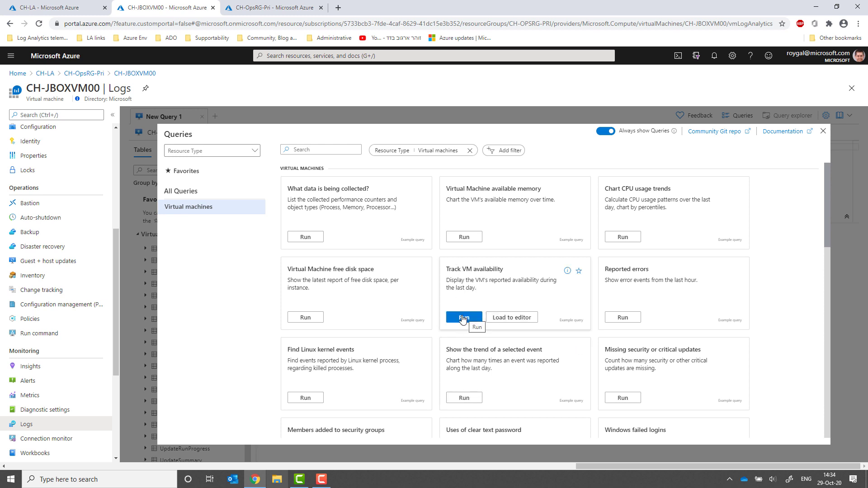
click(464, 318)
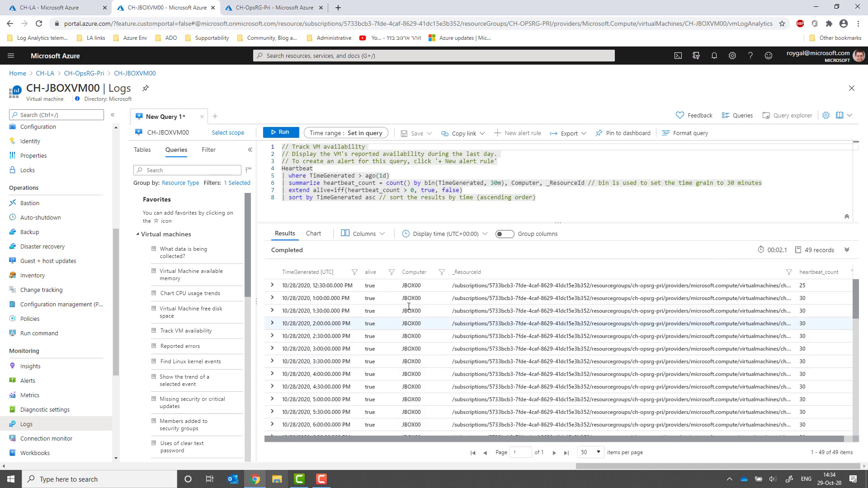
scroll(down, 3)
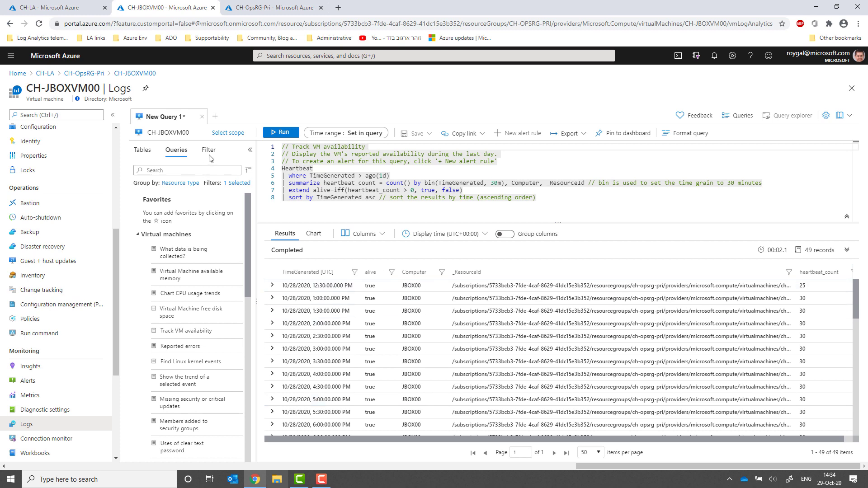
Add CH-VictimVM00 to the query scope alongside CH-JBOXVM00 and rerun the query
click(227, 133)
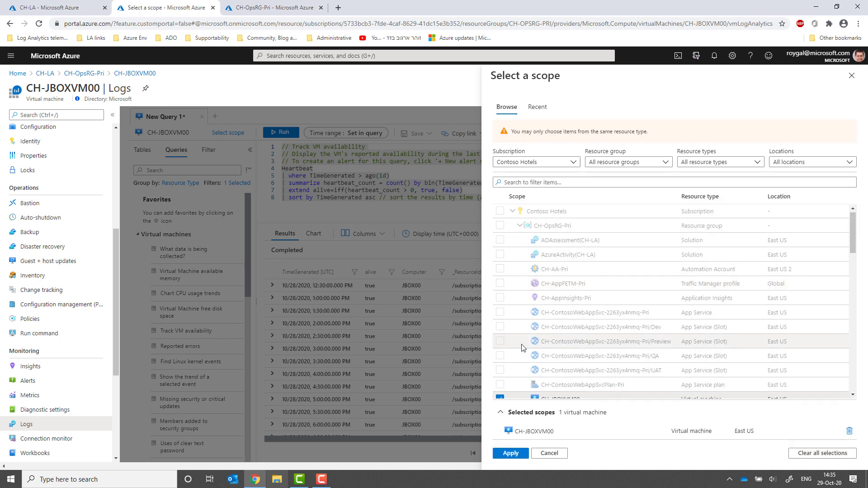
click(500, 351)
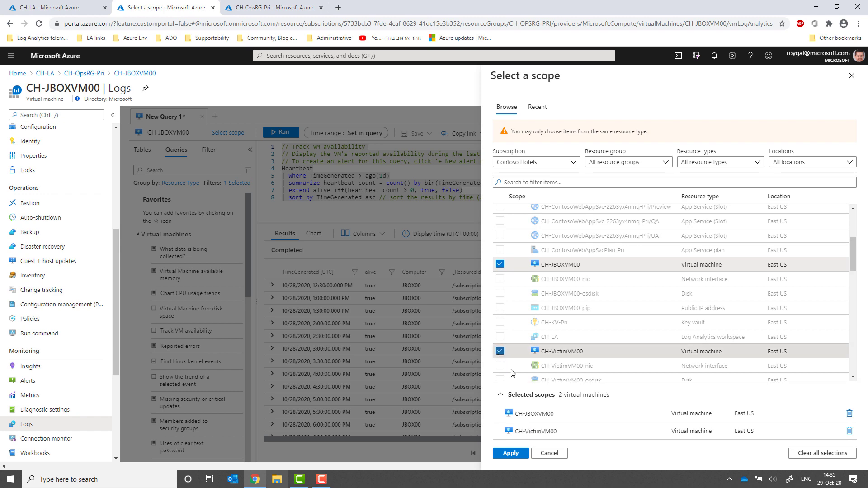
click(509, 453)
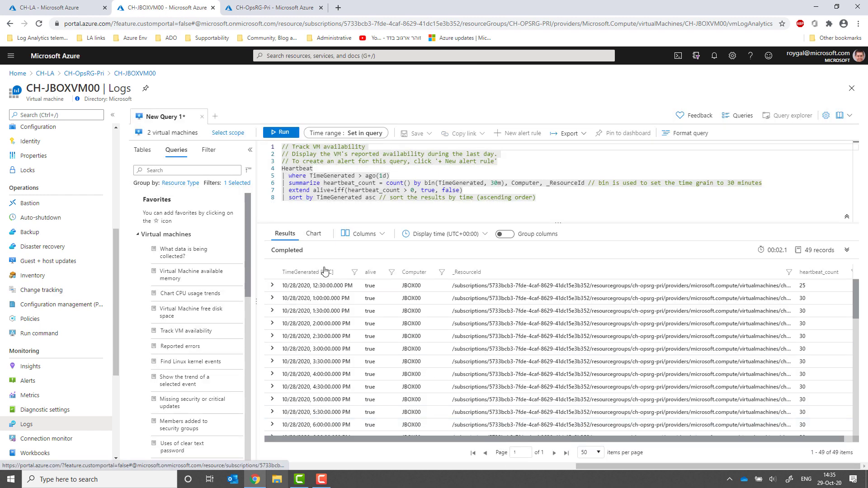
click(281, 133)
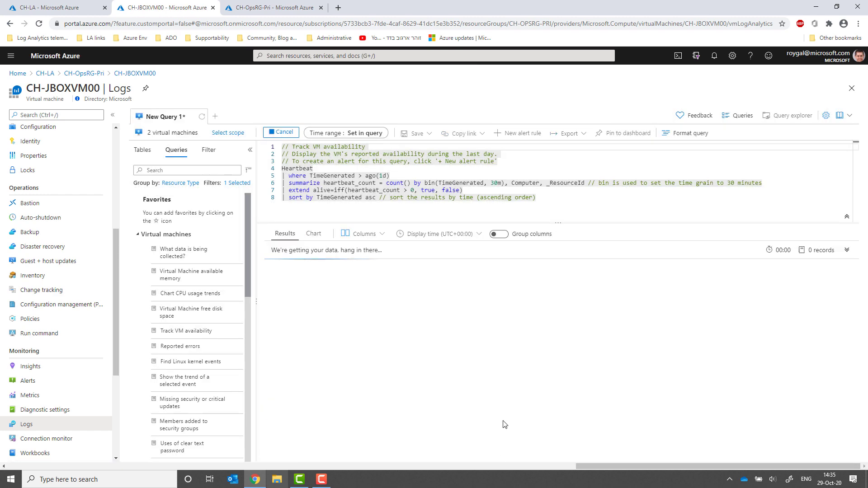
mouse_move(405, 320)
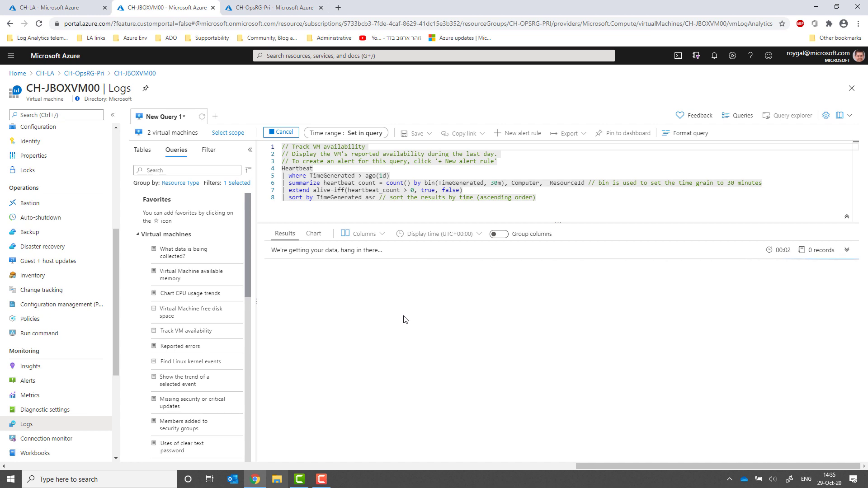
click(281, 133)
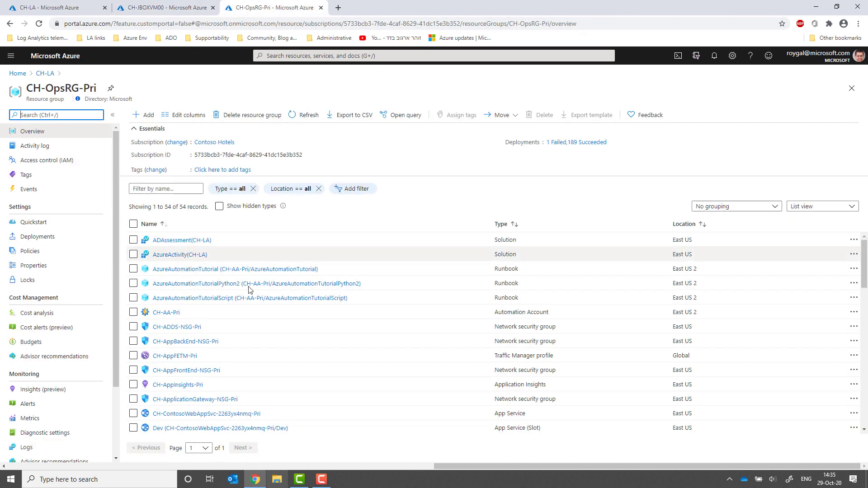
Run Track VM availability from CH-OpsRG-Pri's Logs, returning 98 rows for Victim00 and JBOX00
scroll(down, 3)
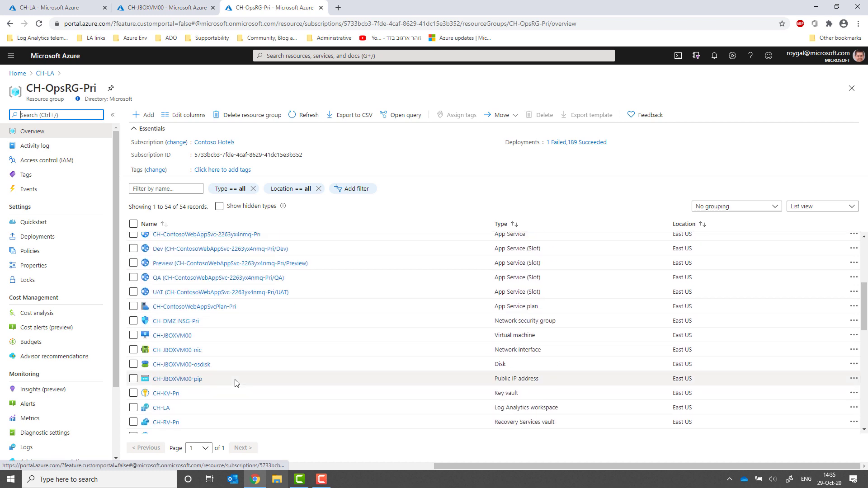
scroll(down, 3)
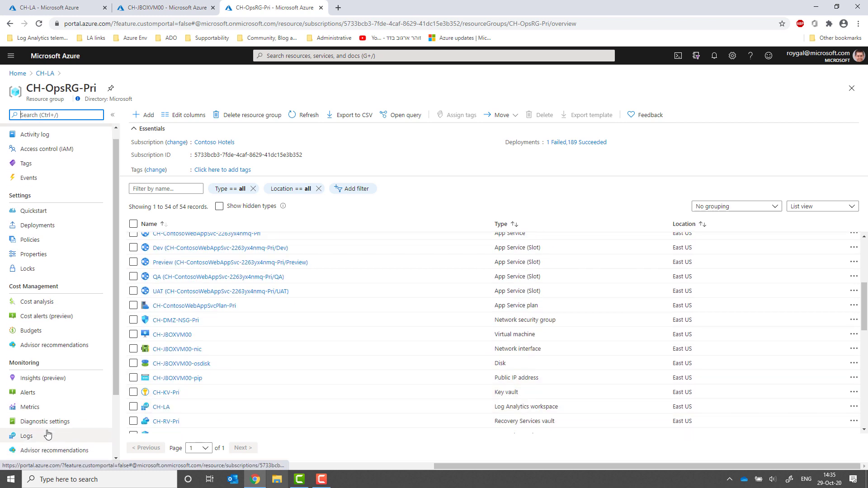
click(26, 436)
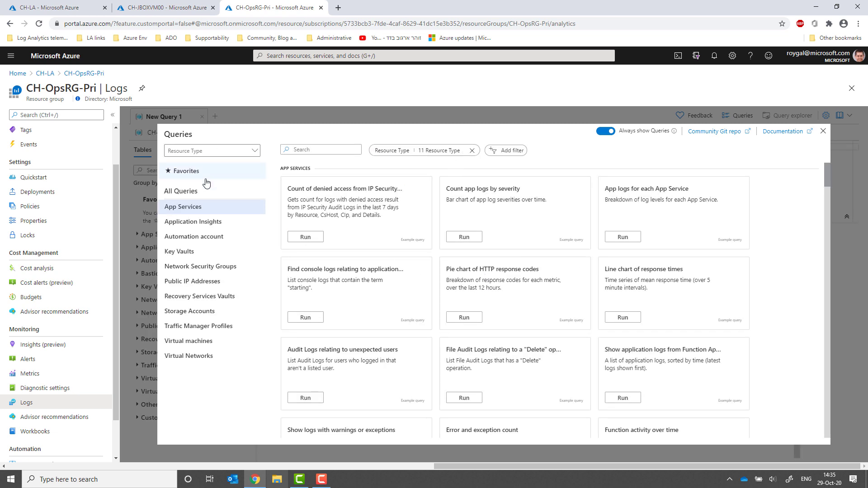
click(188, 341)
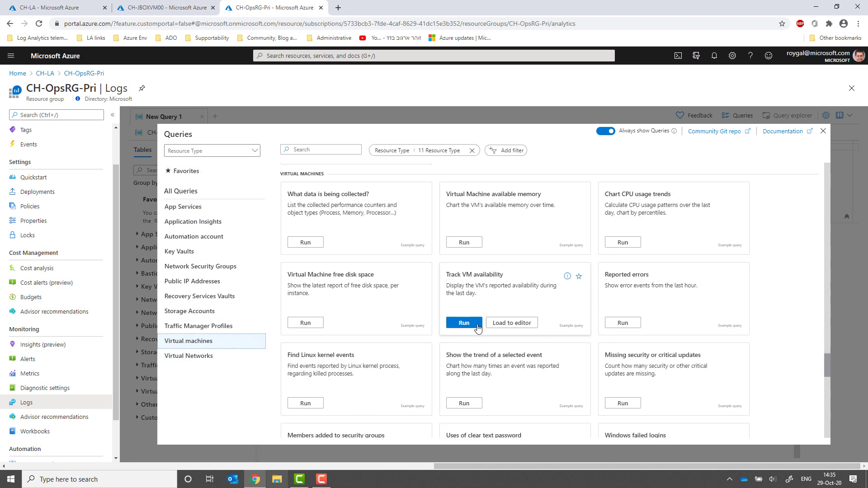
click(464, 322)
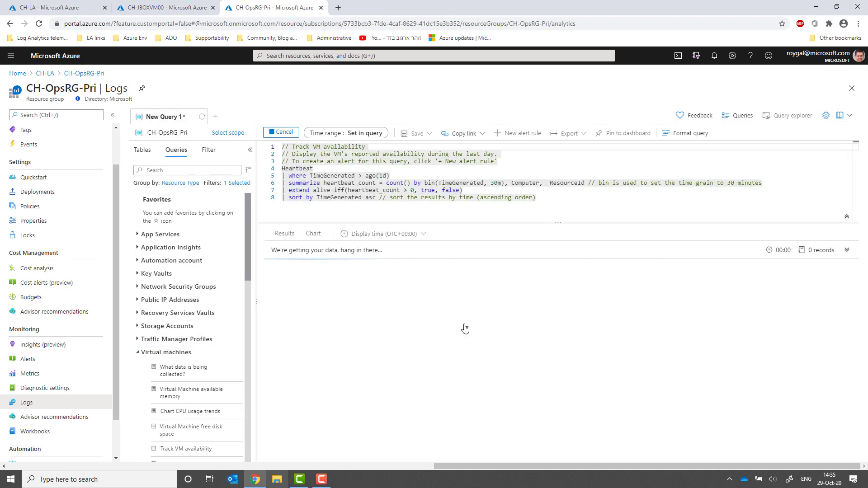
click(281, 133)
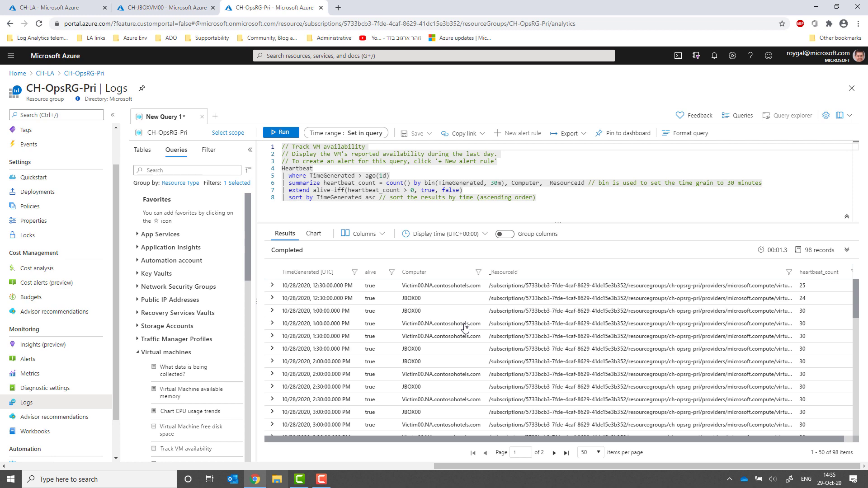